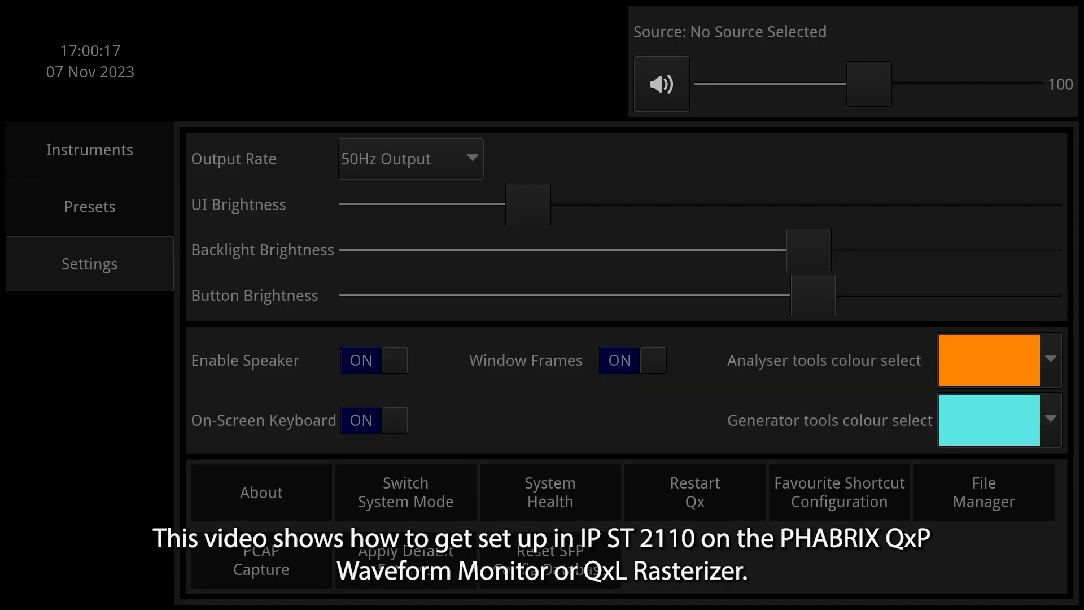
Open the Instruments catalogue and scroll to the Qx Network & Automation tile.
left_click(90, 149)
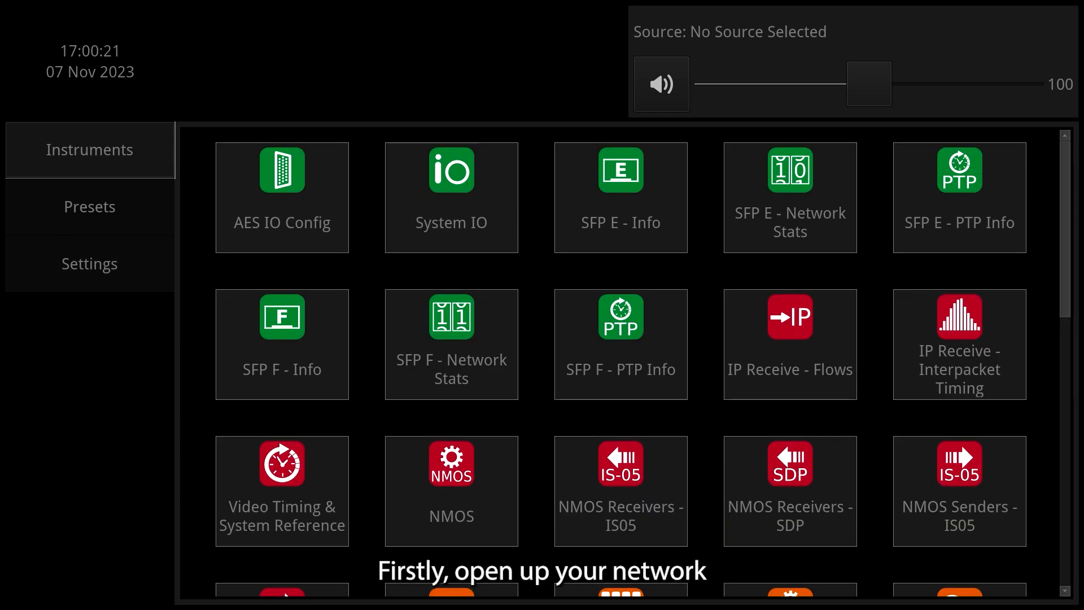
scroll("down", 3)
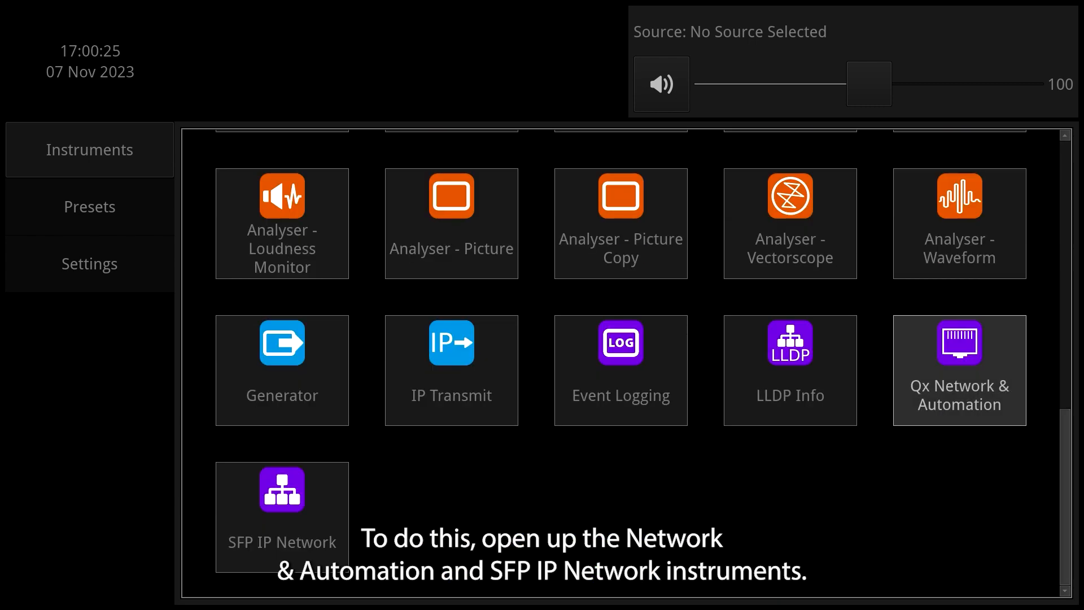
left_click(959, 370)
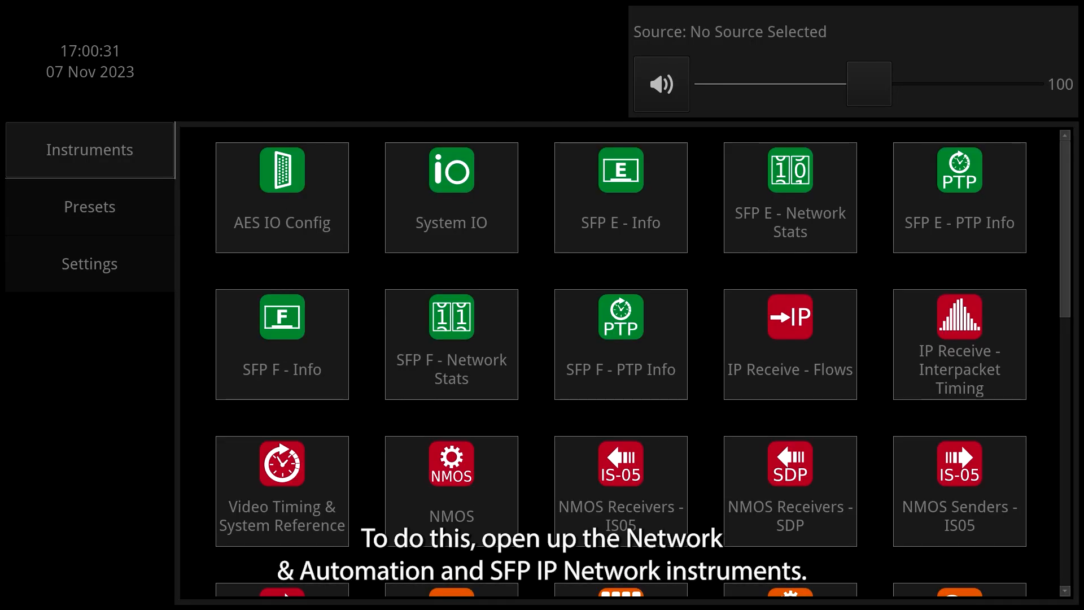
Scroll to show the Network & Automation and SFP IP Network instruments.
scroll("down", 3)
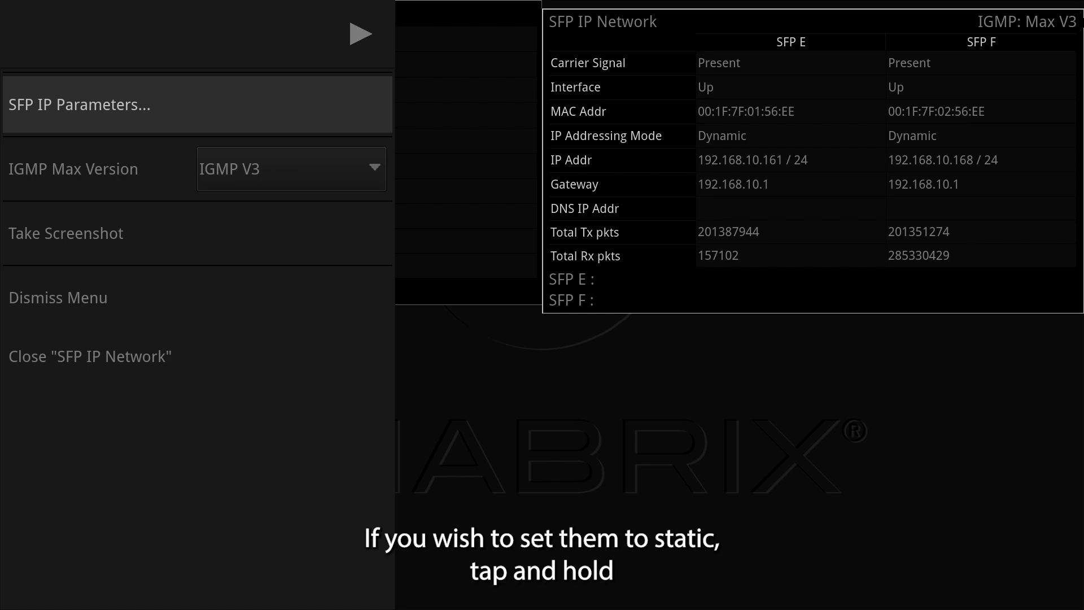
Check the SFP IP Parameters, keep SFP E addressing Dynamic, and dismiss unchanged.
left_click(79, 104)
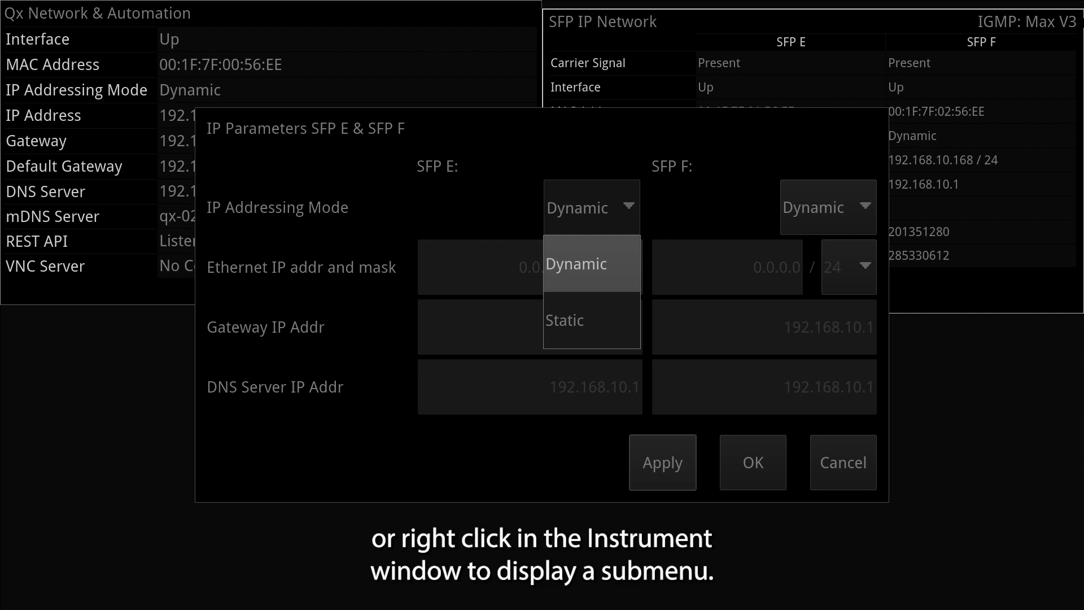
left_click(575, 264)
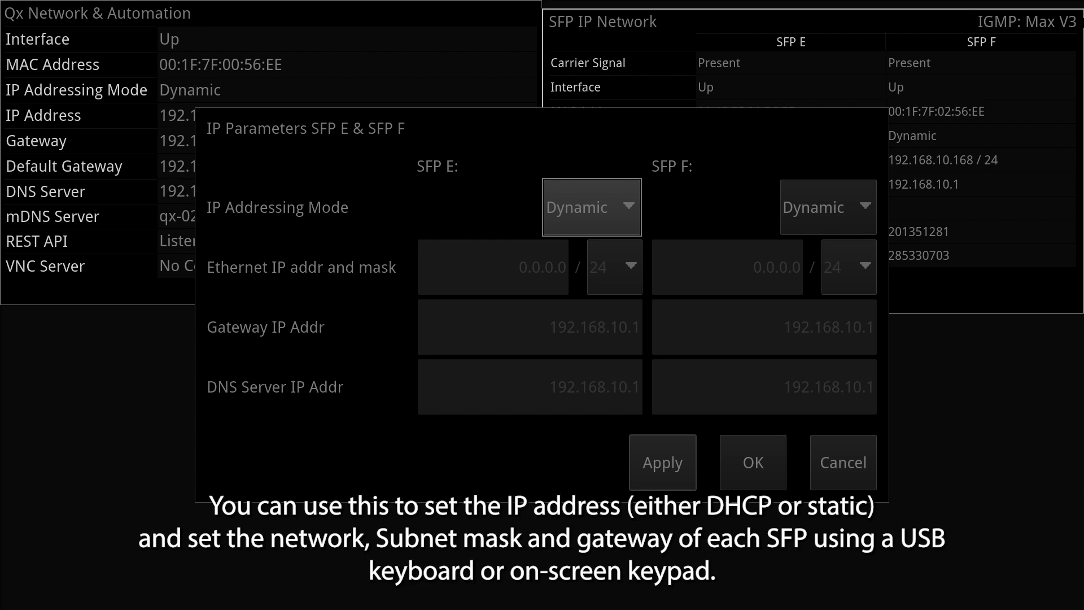
left_click(843, 462)
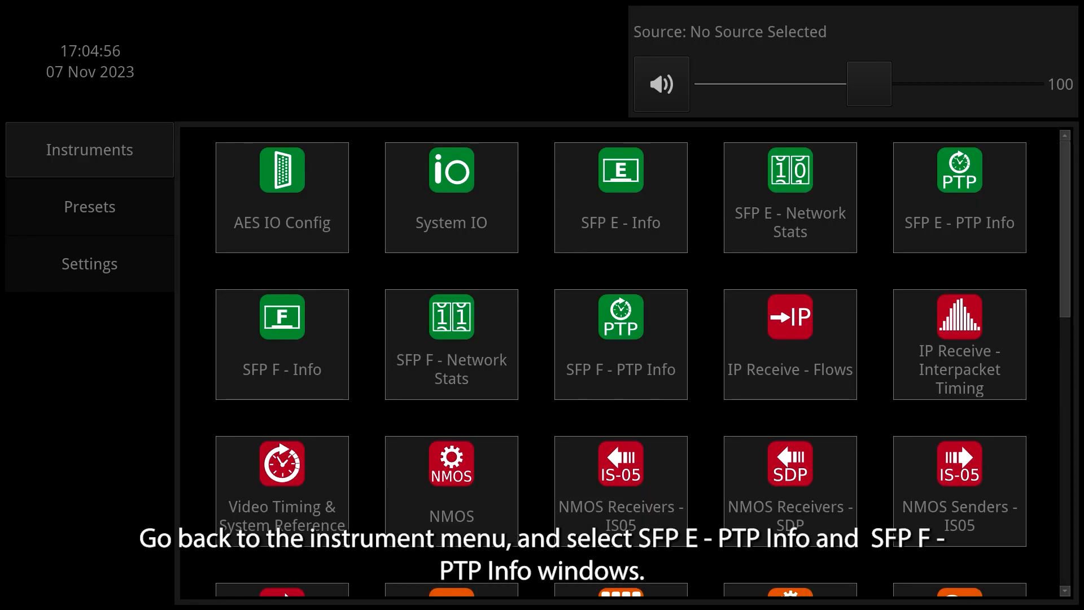
Open the SFP E - PTP Info and SFP F - PTP Info instruments.
left_click(959, 198)
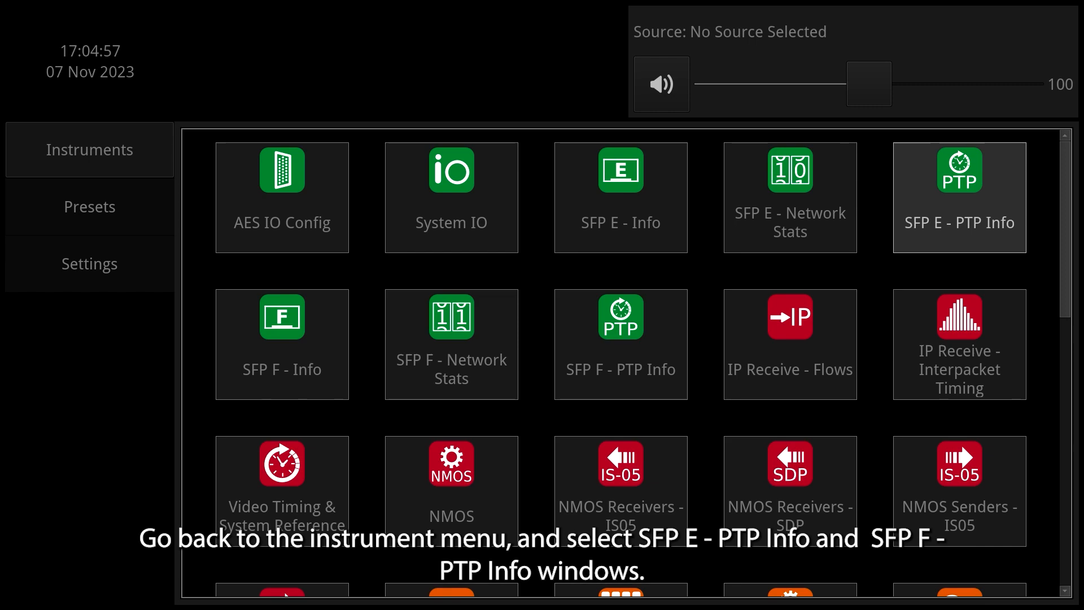
left_click(959, 197)
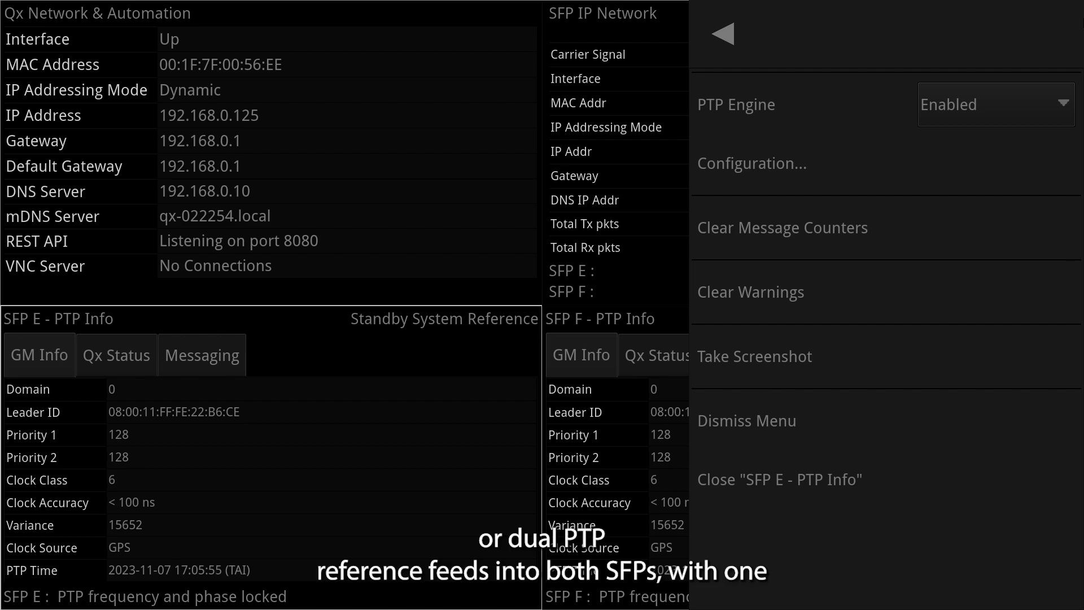
left_click(751, 163)
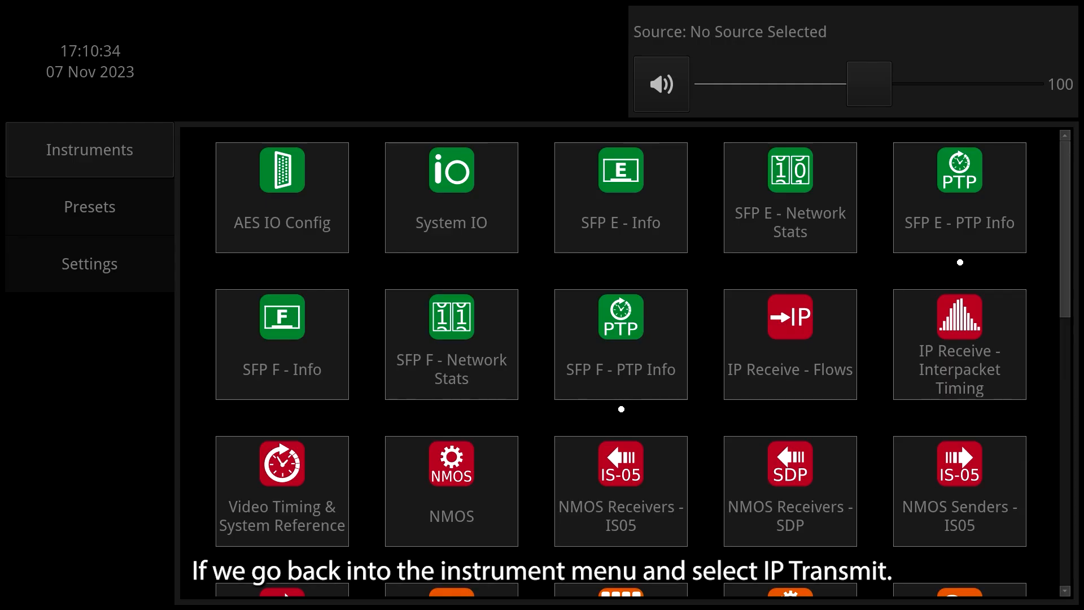
Scroll the instrument grid and open the IP Transmit instrument.
scroll("down", 3)
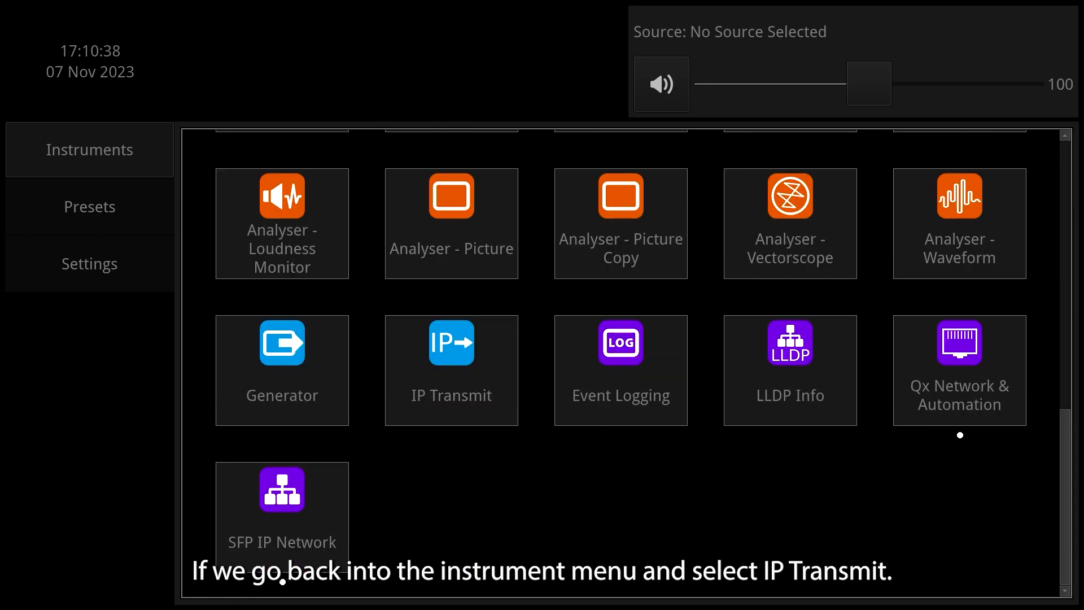
left_click(452, 369)
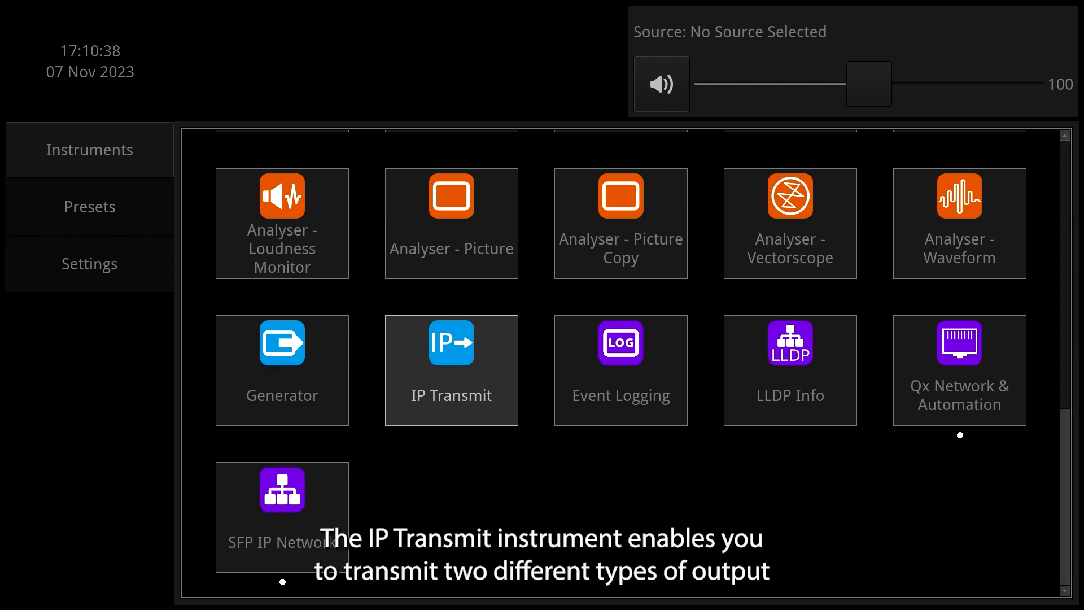
left_click(451, 370)
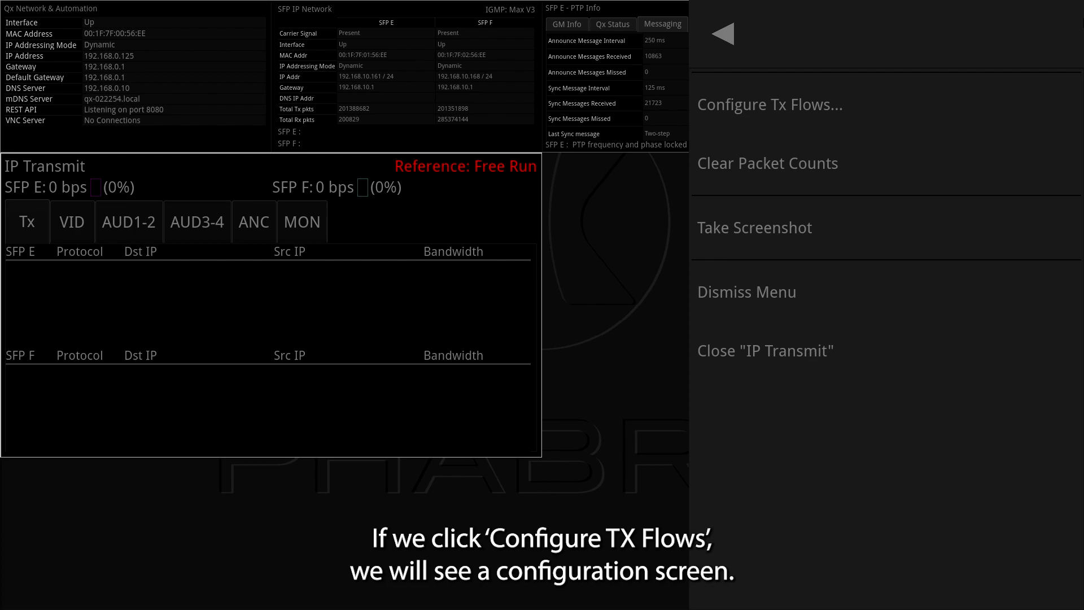
Open Configure Tx Flows... listing the video, four audio and ANC flows.
left_click(770, 105)
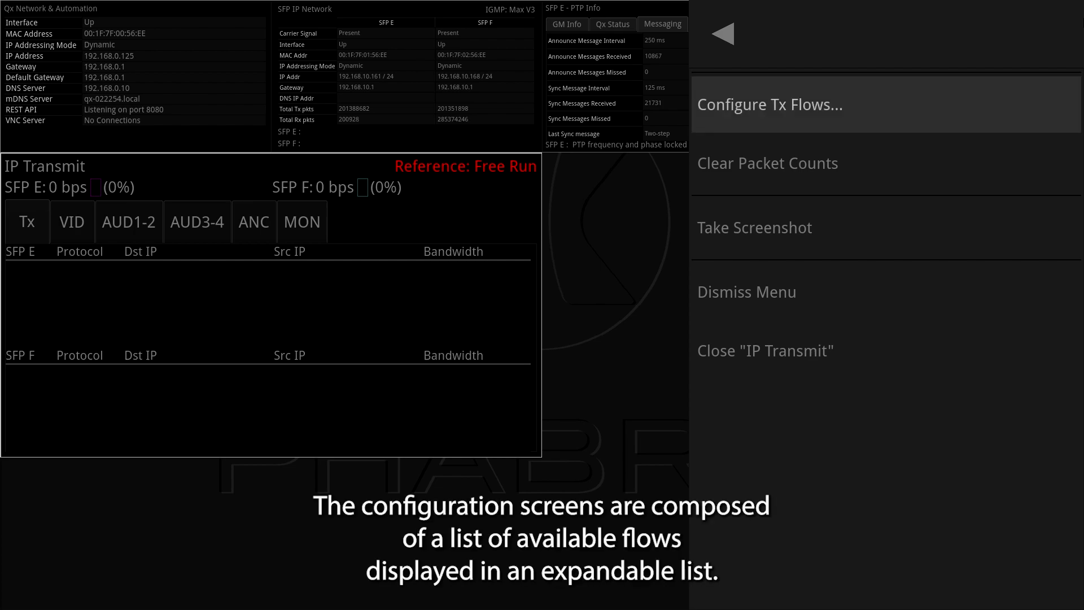
left_click(769, 104)
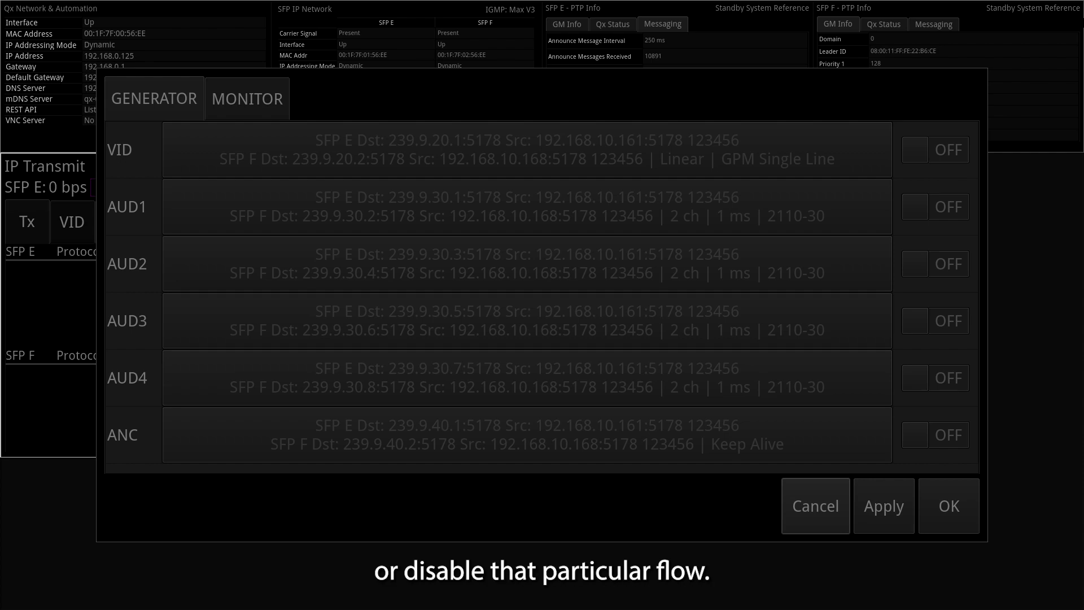
Confirm the VID flow settings and switch on the VID, AUD1 and ANC flows.
left_click(934, 149)
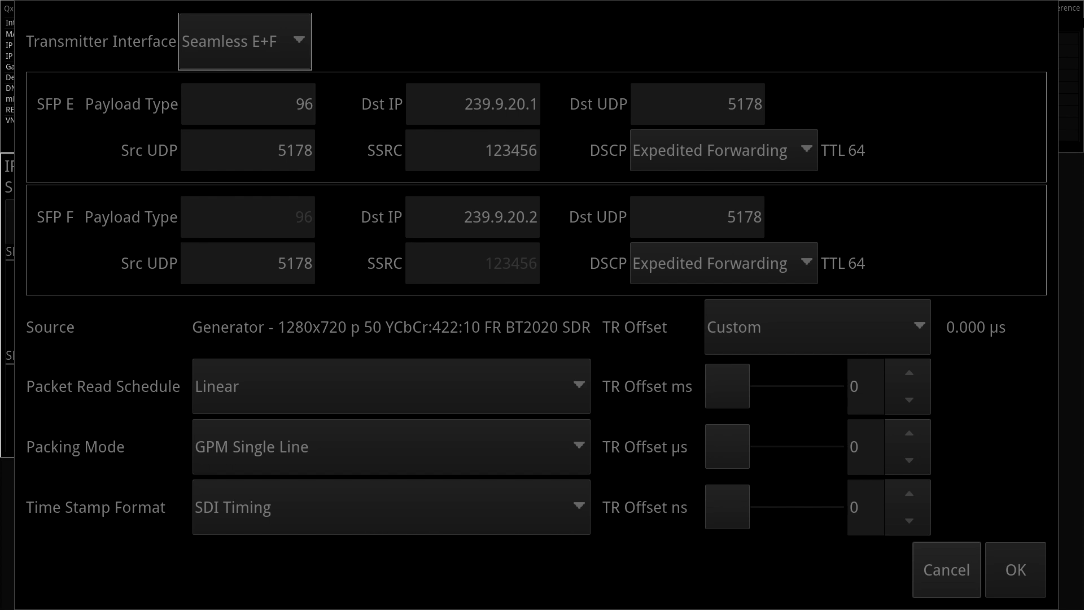
left_click(473, 104)
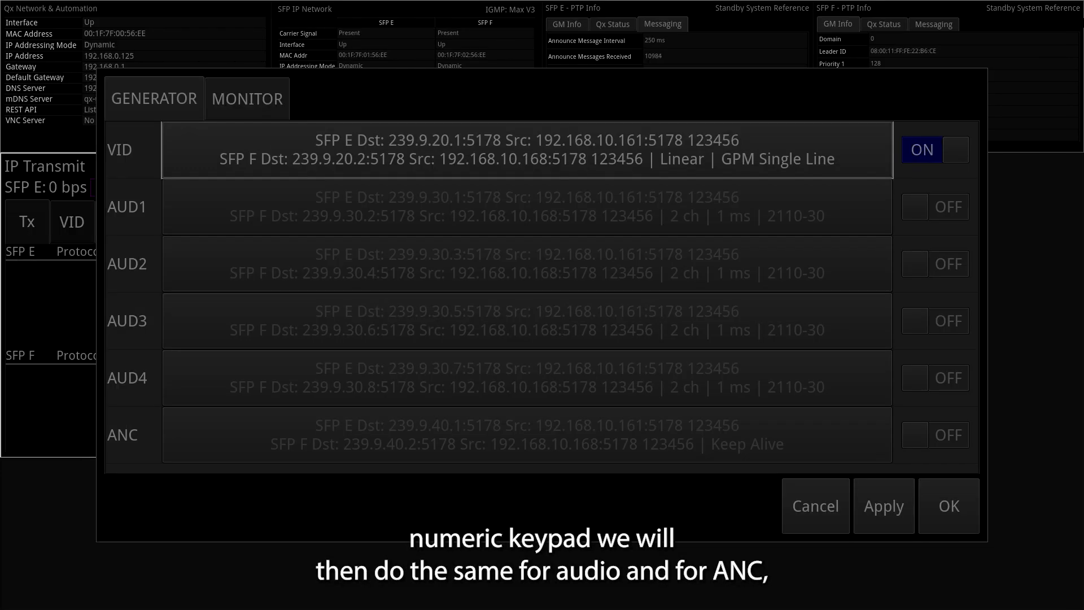
left_click(935, 207)
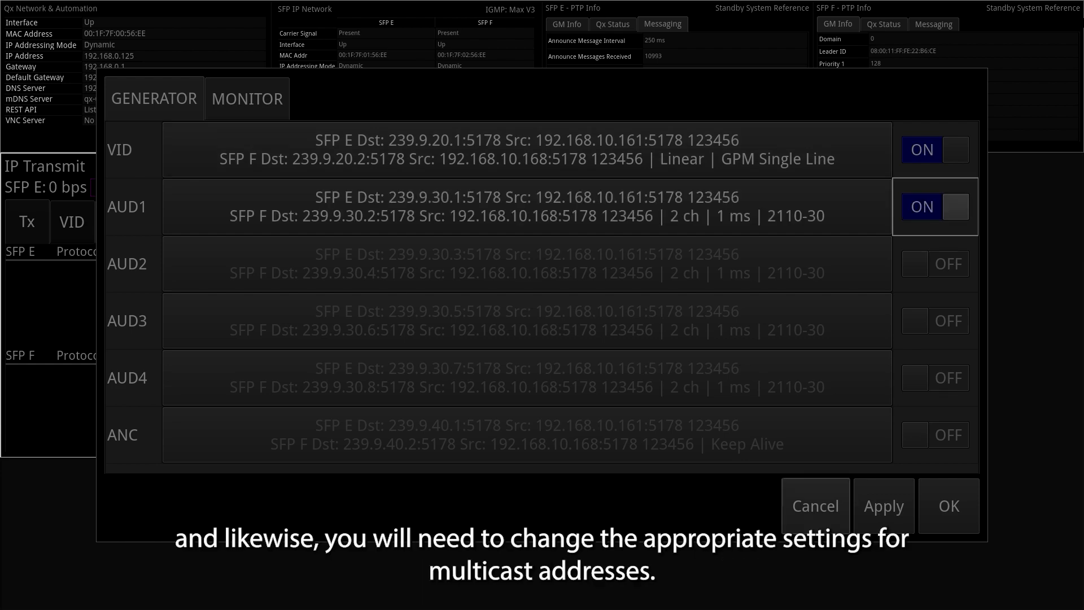
left_click(935, 434)
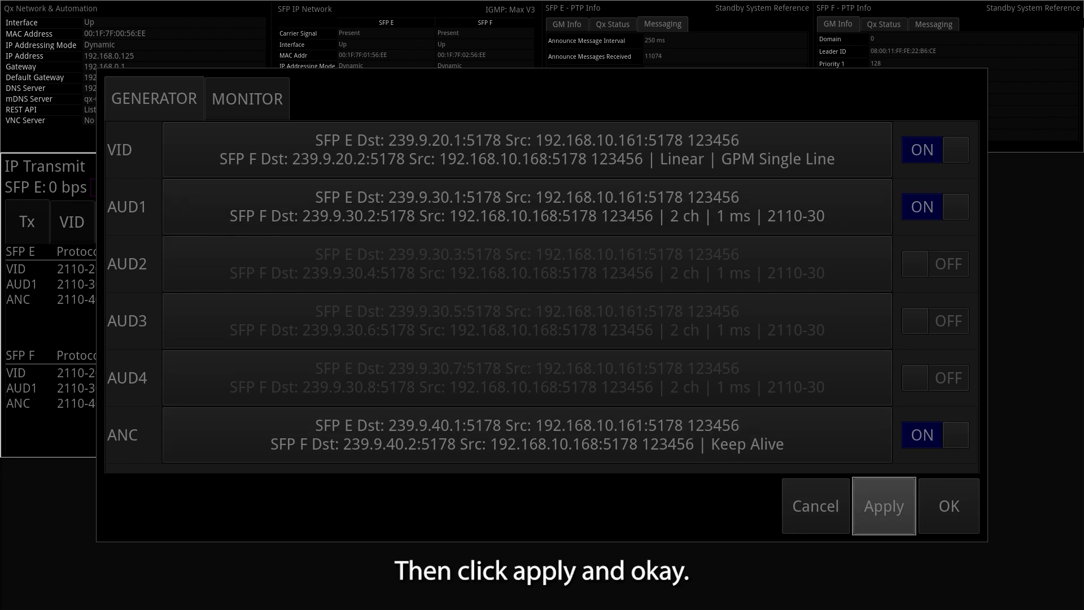
left_click(883, 506)
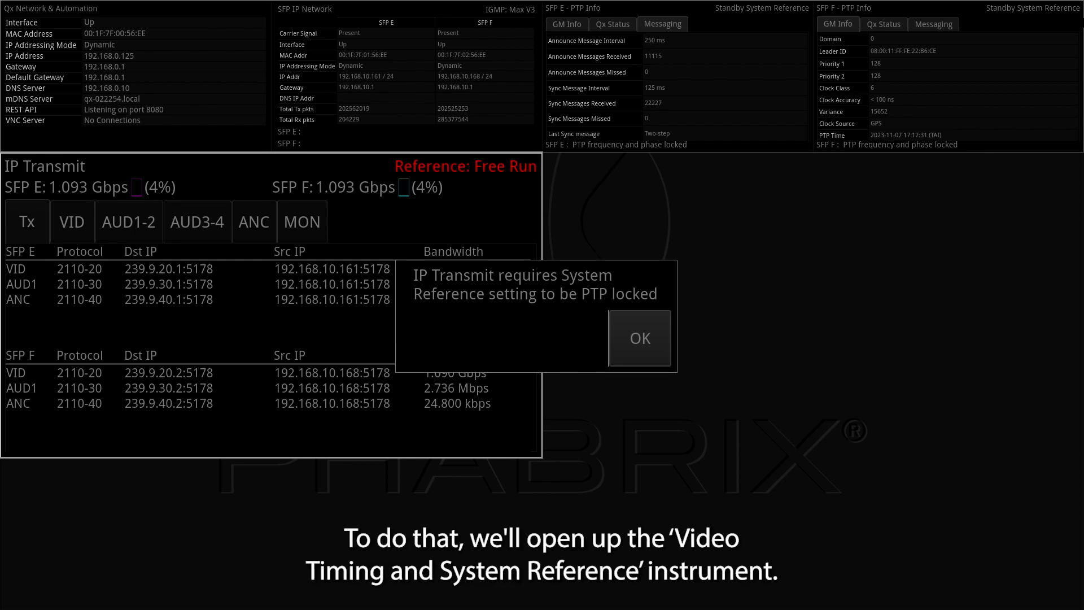
left_click(640, 338)
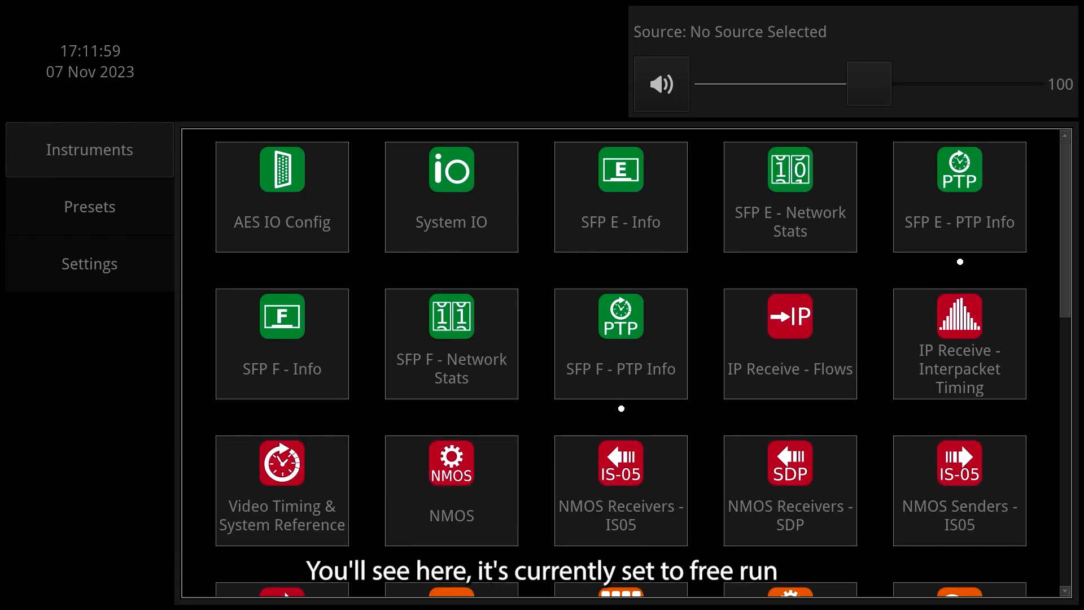
scroll("down", 3)
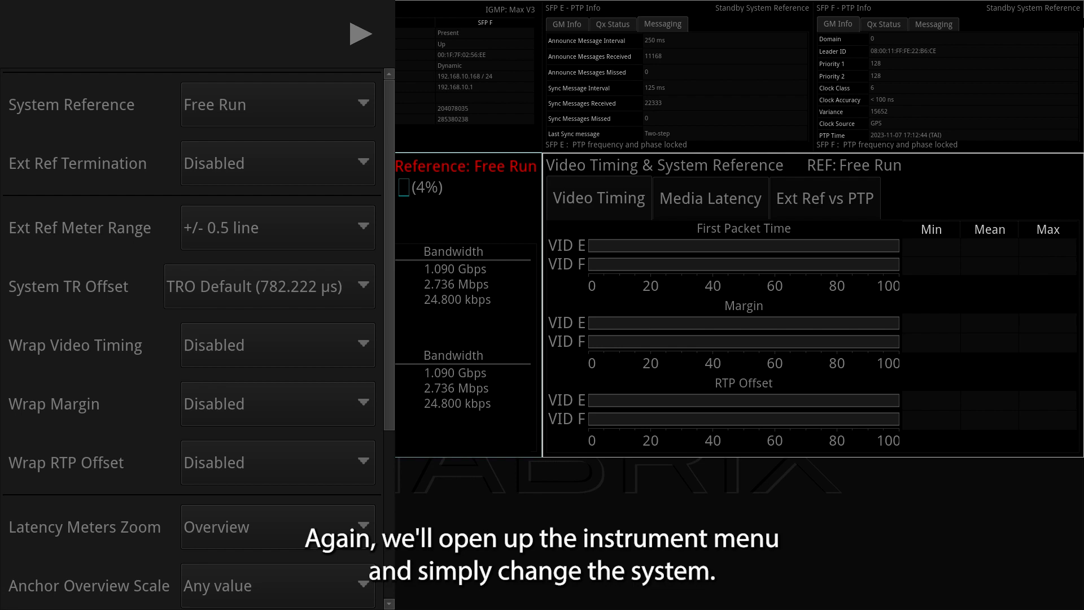
Set the System Reference to PTP SFP E instead of free run.
left_click(278, 104)
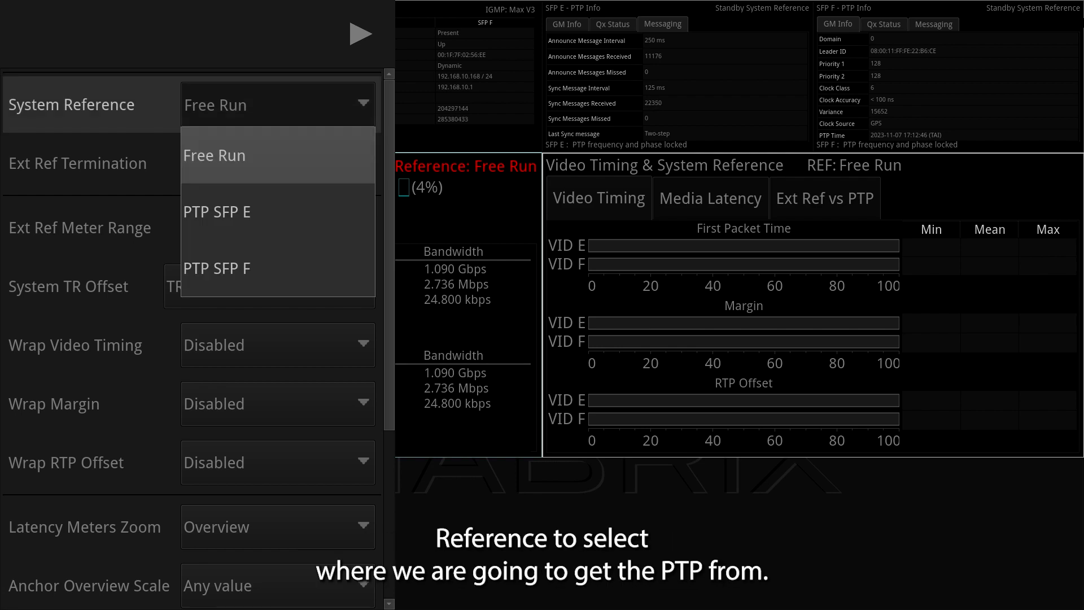
left_click(217, 211)
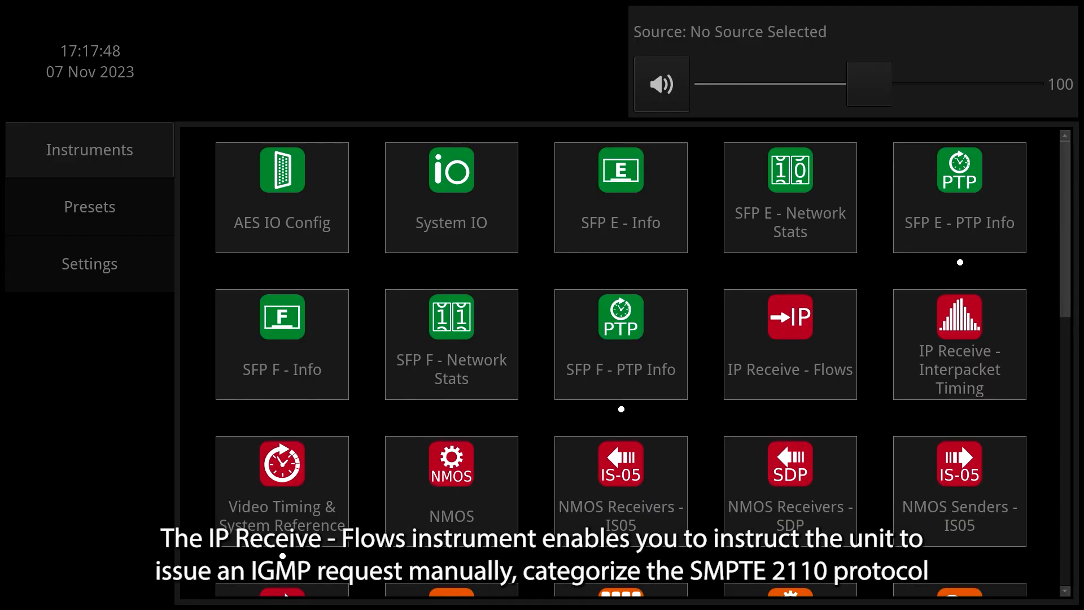
Scroll the instrument grid down to reach the IP Receive - Flows tile.
scroll("down", 3)
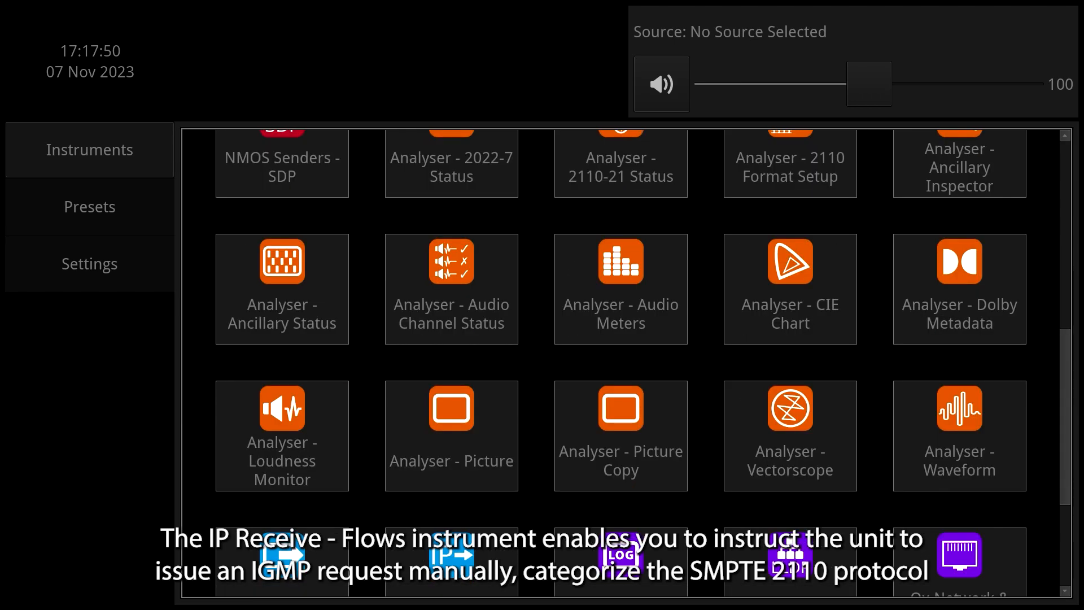
scroll("down", 3)
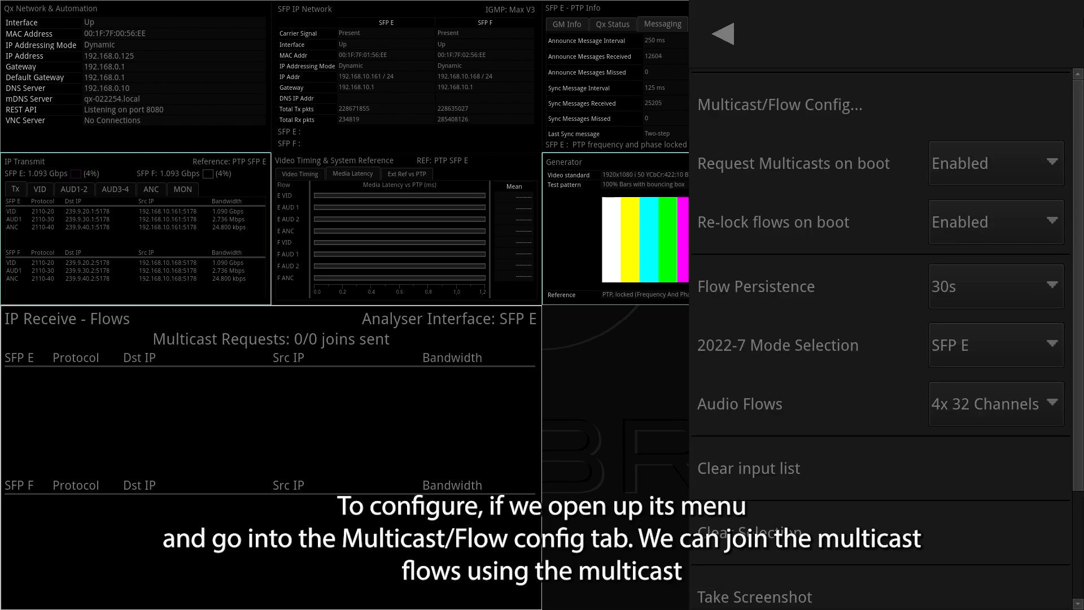
In Multicast/Flow Config, set the receive interface to SFP F and begin the Dst IP.
left_click(780, 105)
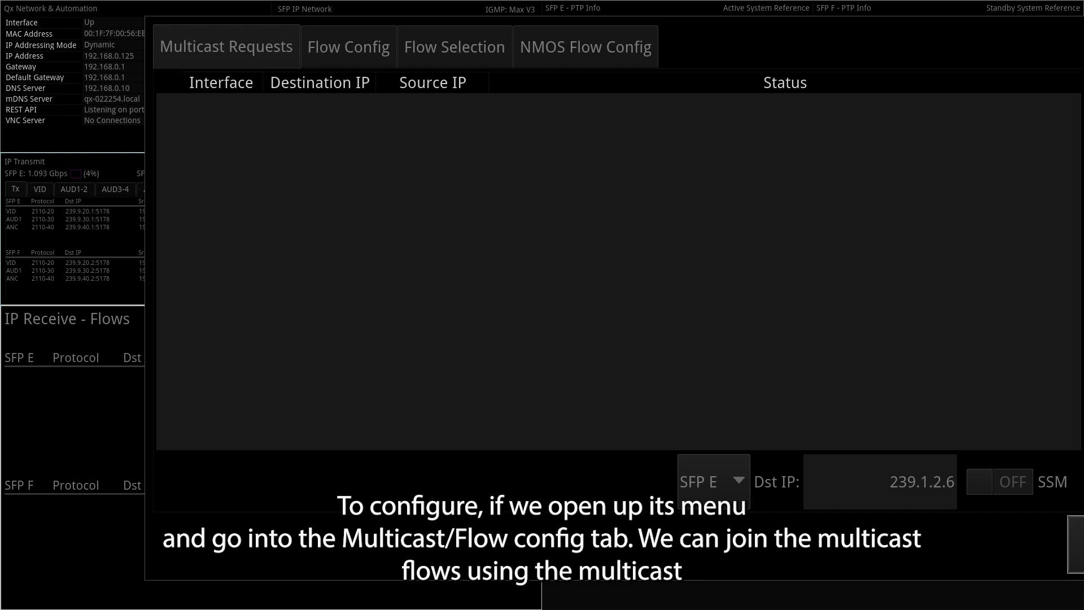
left_click(713, 482)
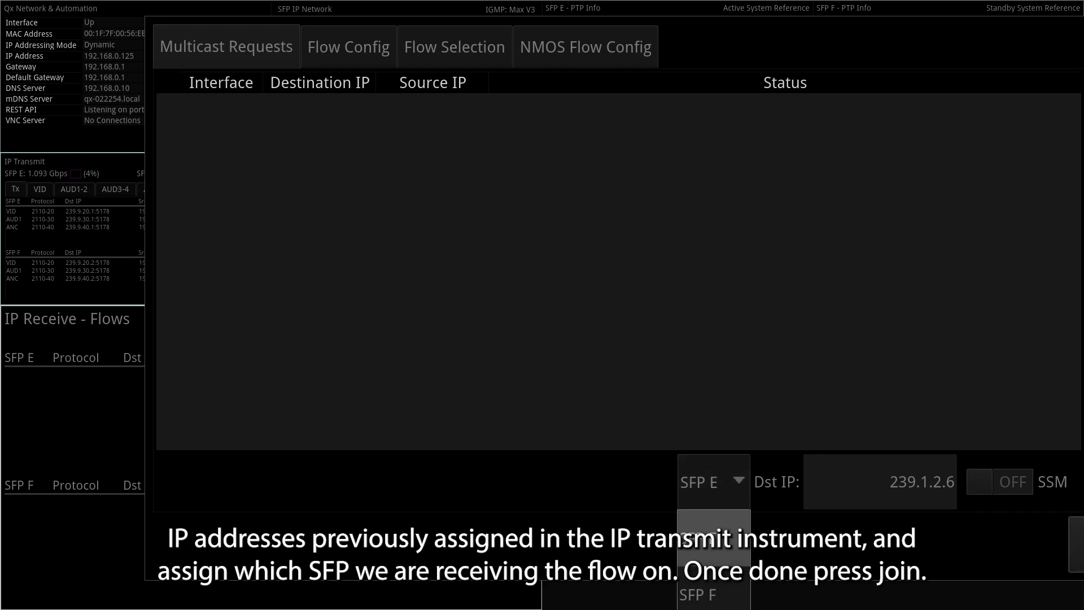
left_click(710, 608)
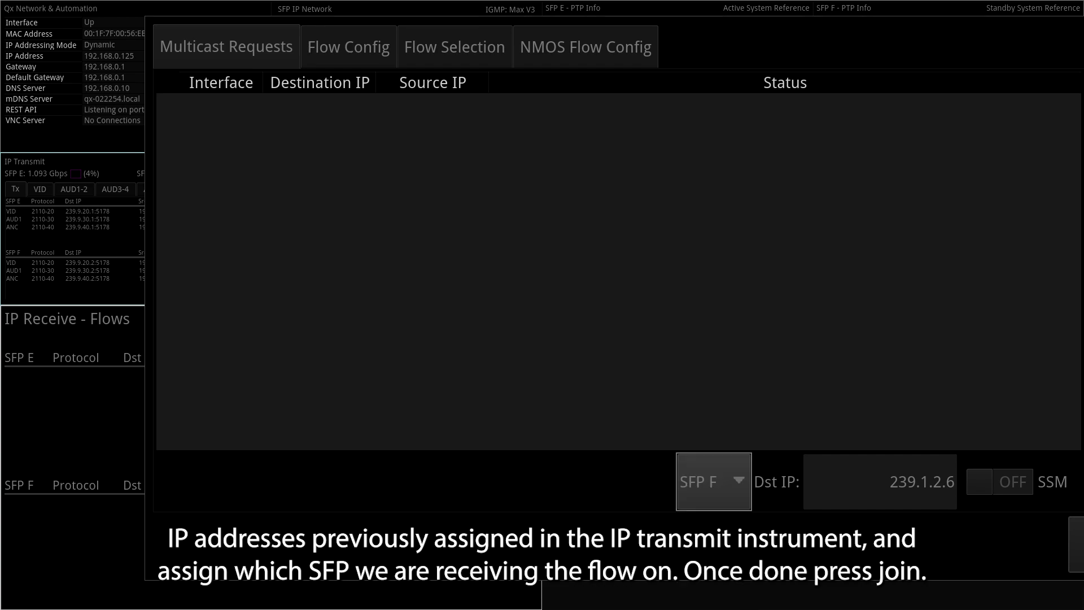
left_click(880, 482)
type("239")
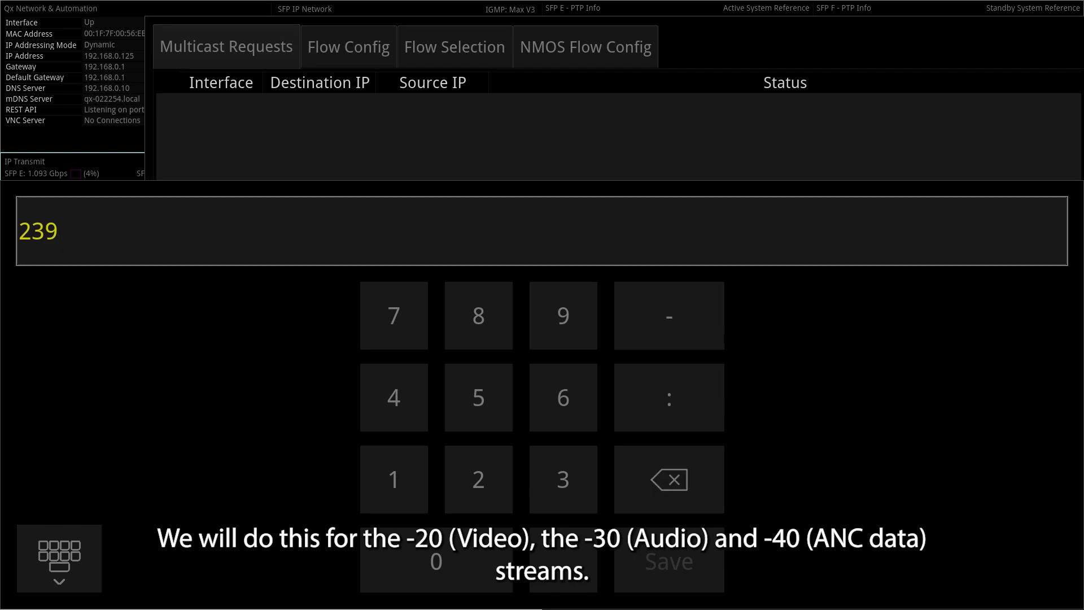
Save and join 239.9.20.1, 239.9.30.1 and 239.9.40.1 for video, audio and ANC.
left_click(478, 479)
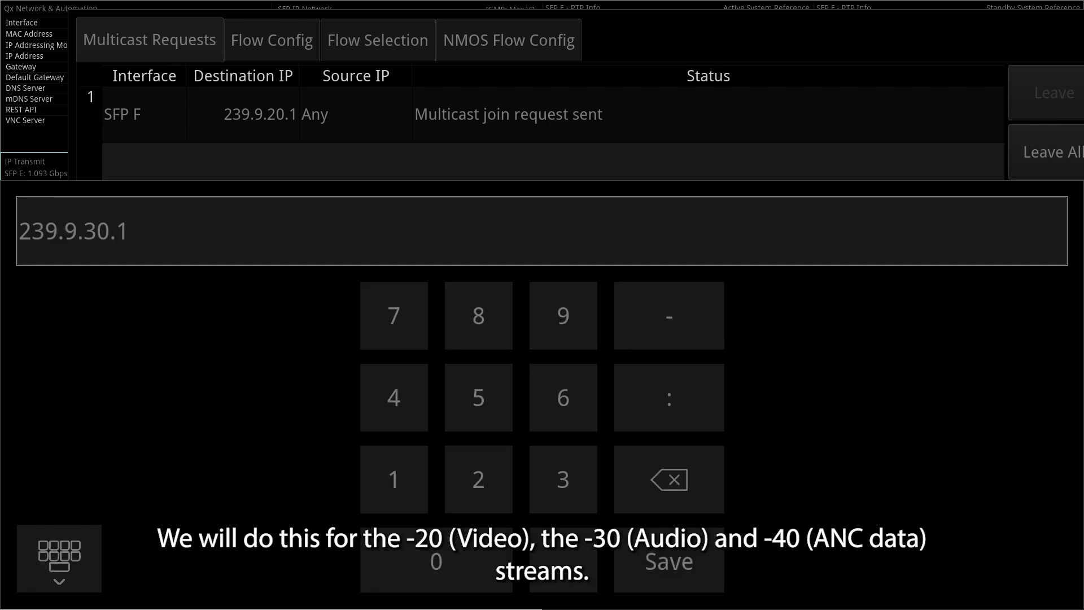
left_click(670, 576)
type("4")
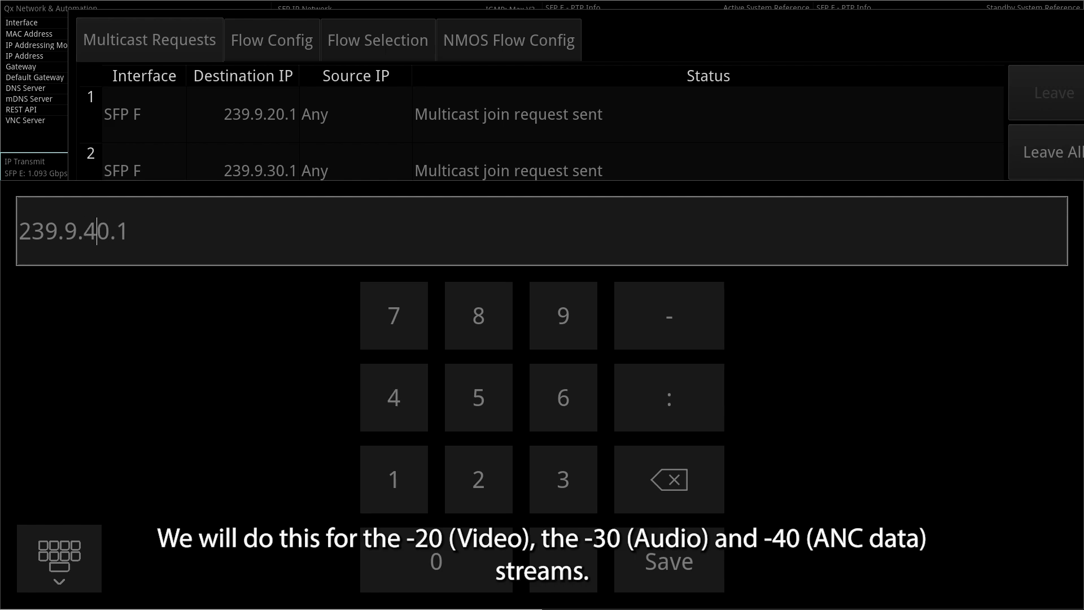
left_click(670, 562)
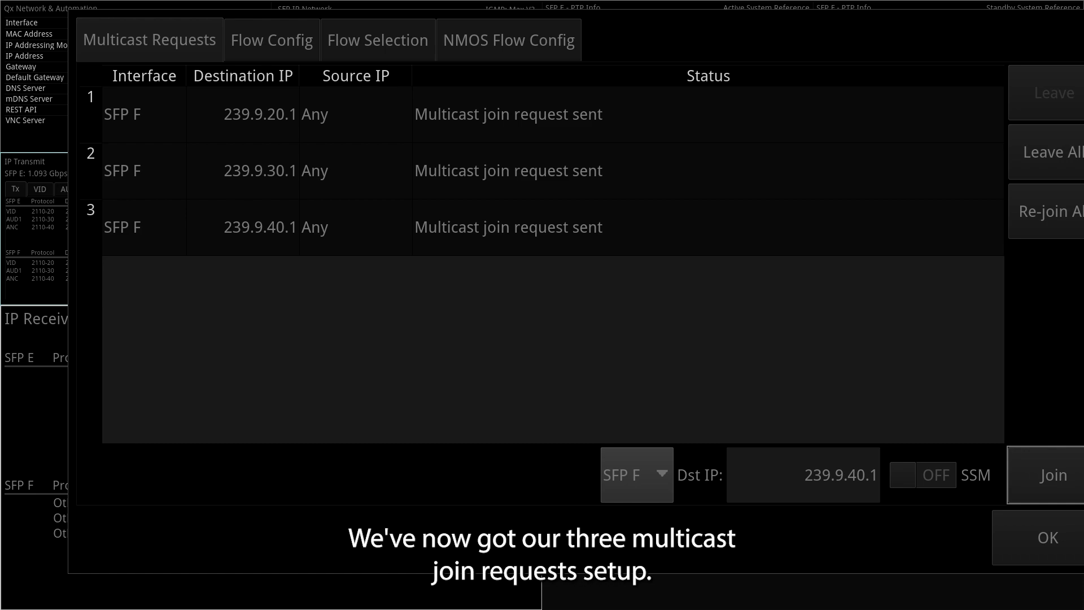
left_click(378, 40)
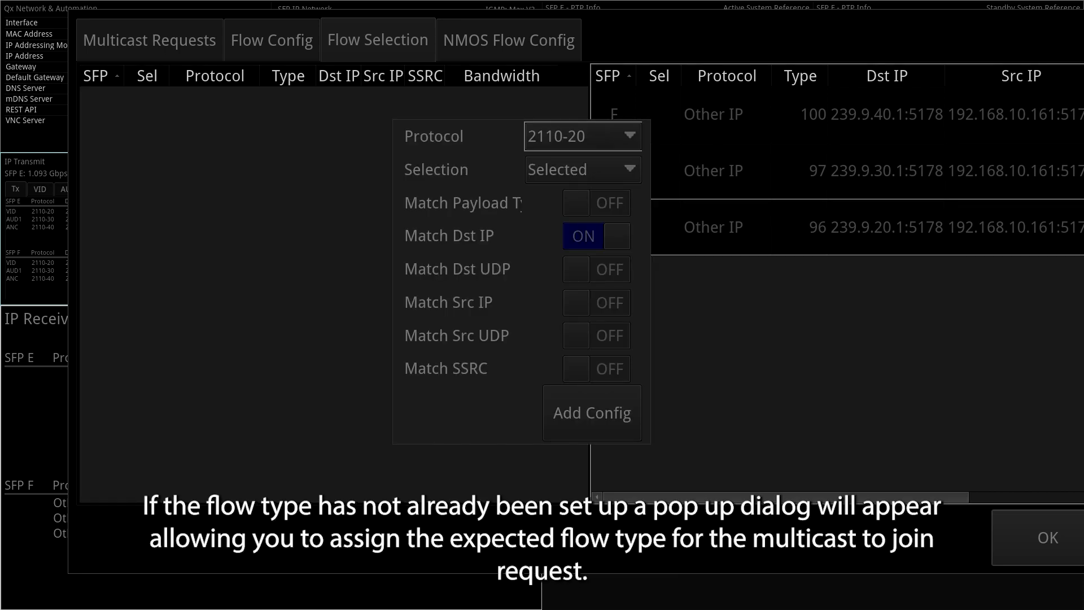
Type flow 239.9.20.1 as 2110-20 video and 239.9.30.1 as 2110-30 audio.
left_click(591, 413)
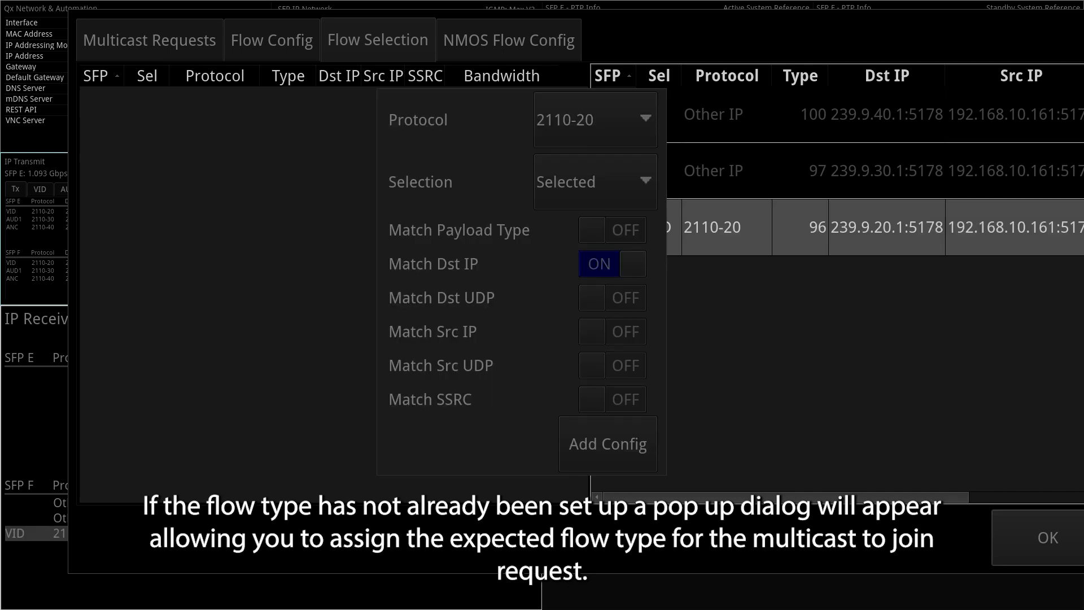
left_click(595, 119)
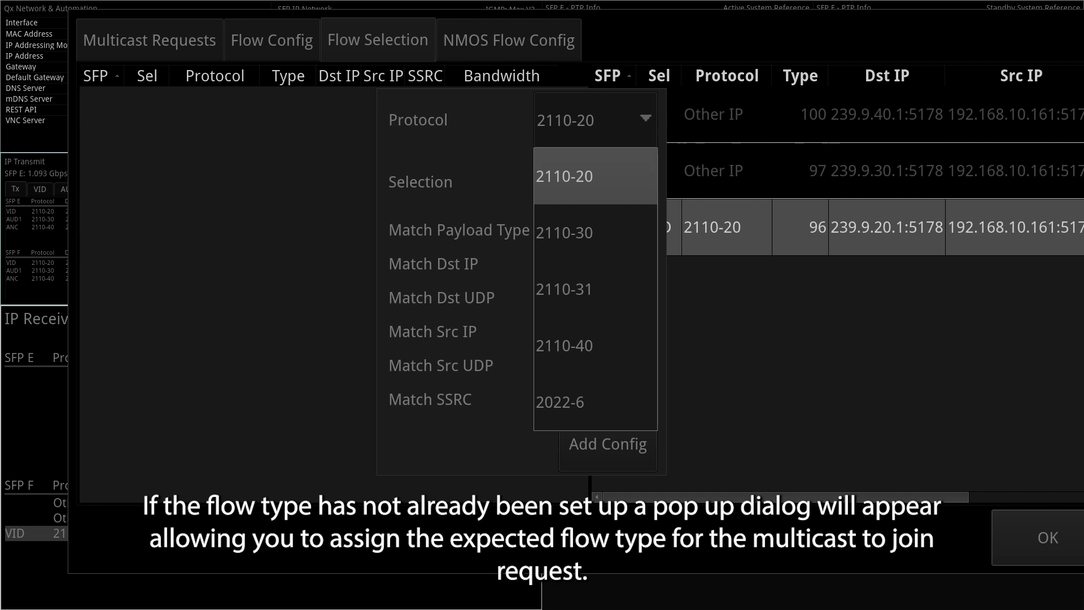
left_click(563, 232)
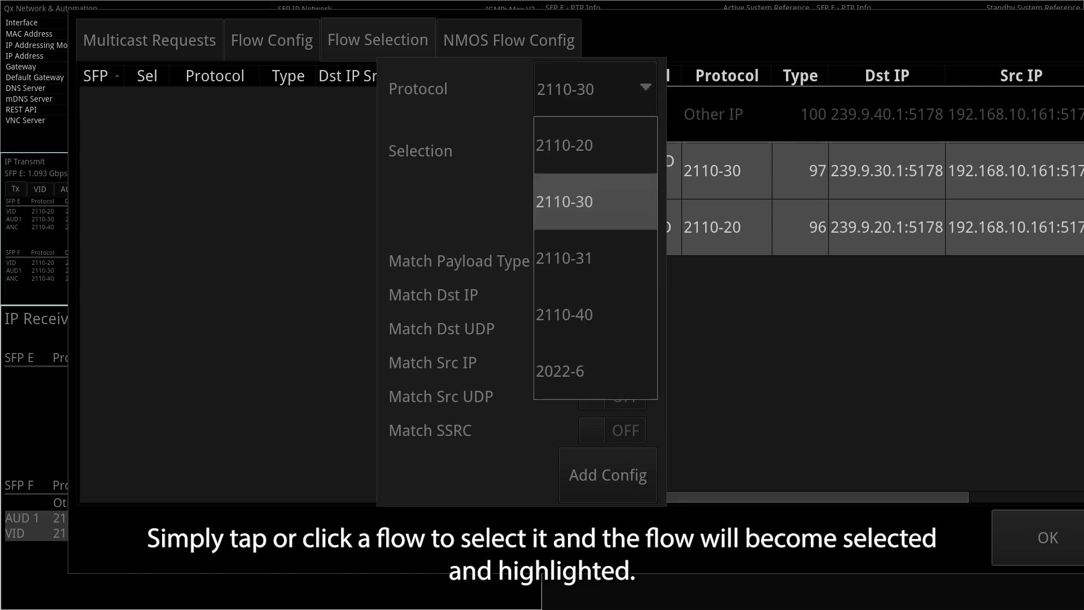
left_click(564, 315)
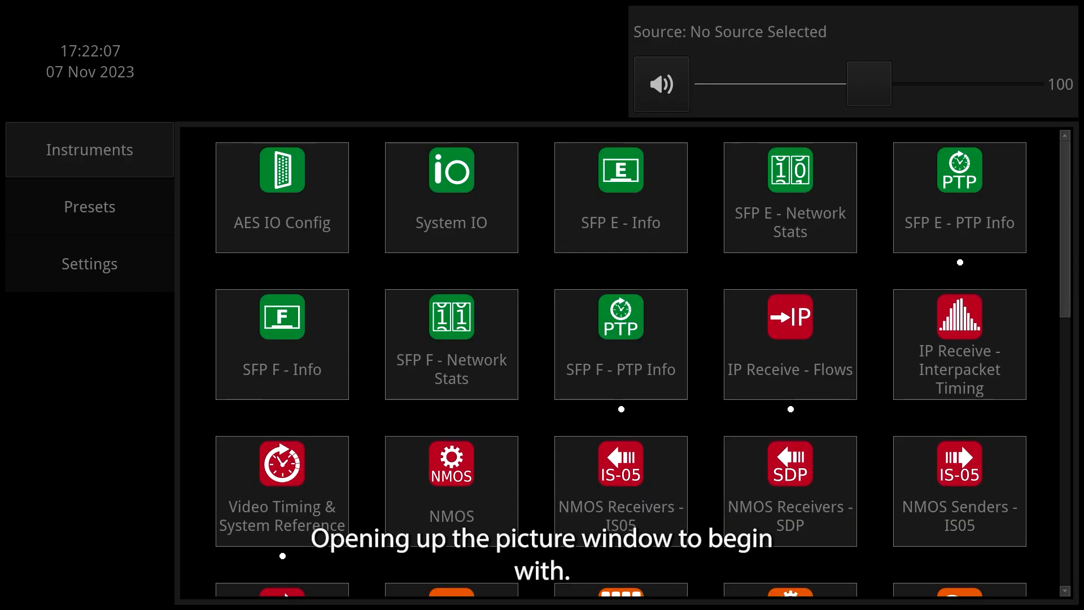
Add the Analyser - Picture instrument from the Instruments catalogue.
scroll("down", 3)
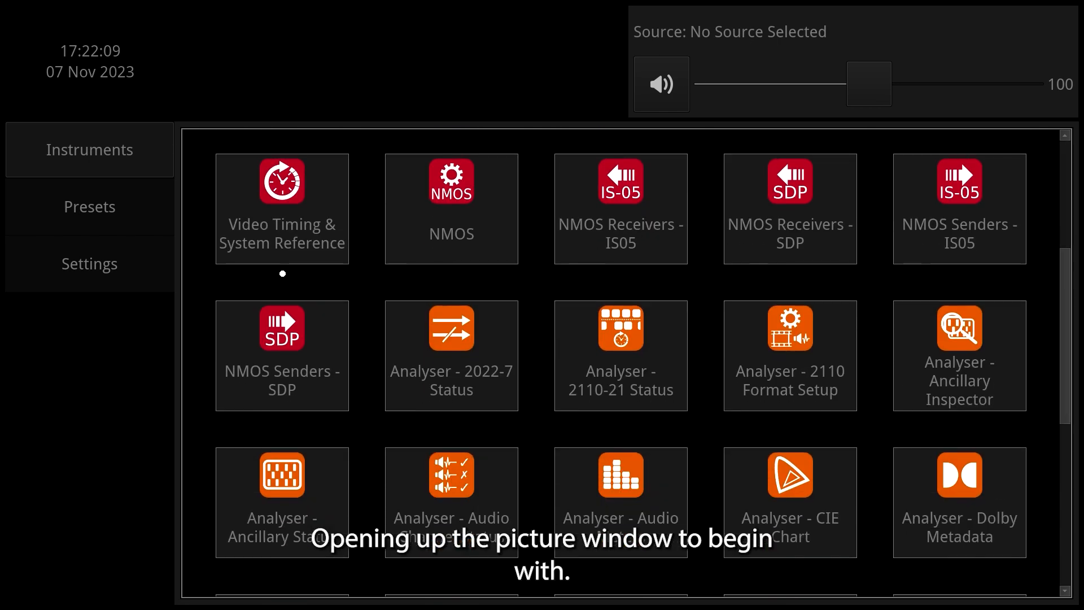
scroll("down", 3)
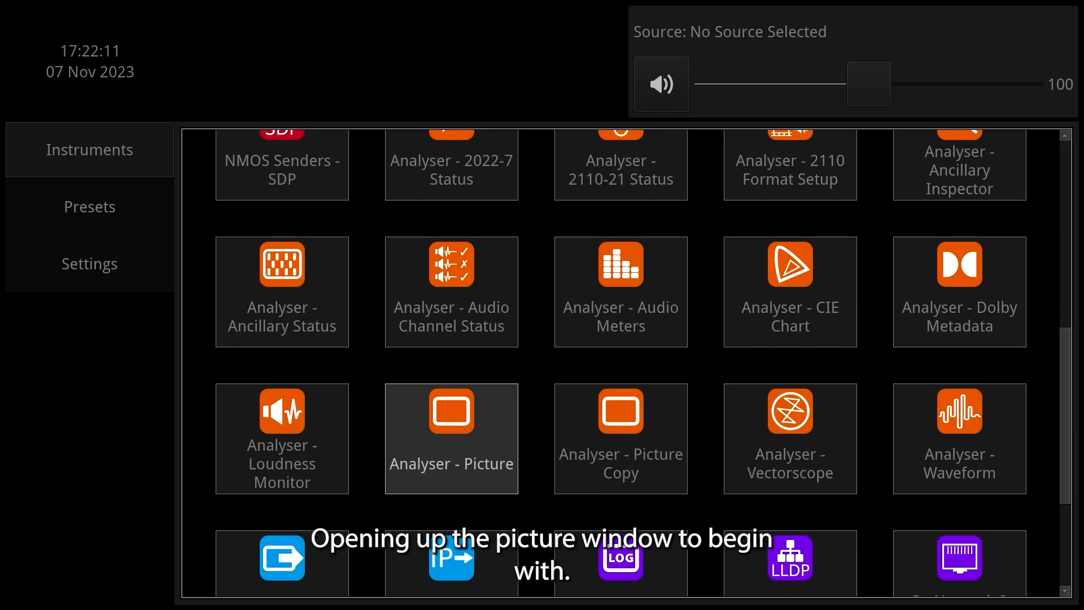
left_click(452, 410)
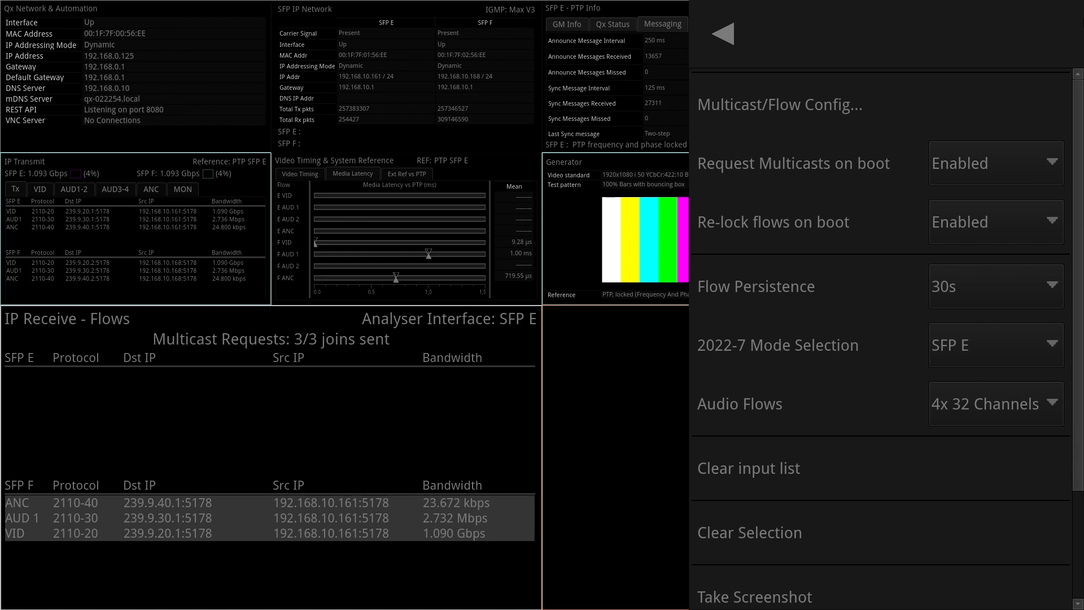
Set 2022-7 Mode Selection to SFP F in IP Receive - Flows.
left_click(996, 345)
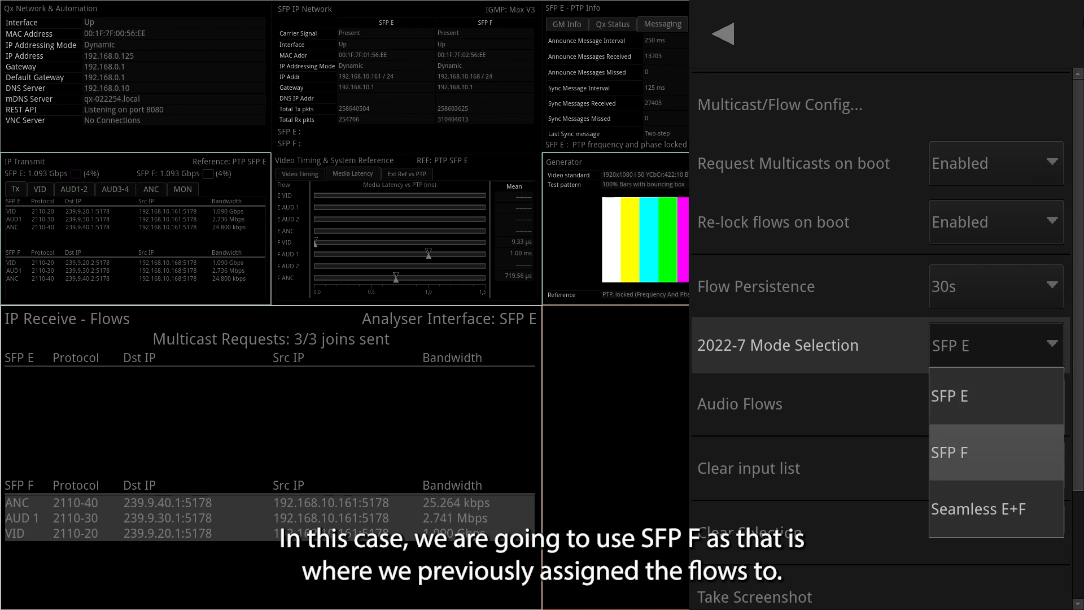
left_click(950, 452)
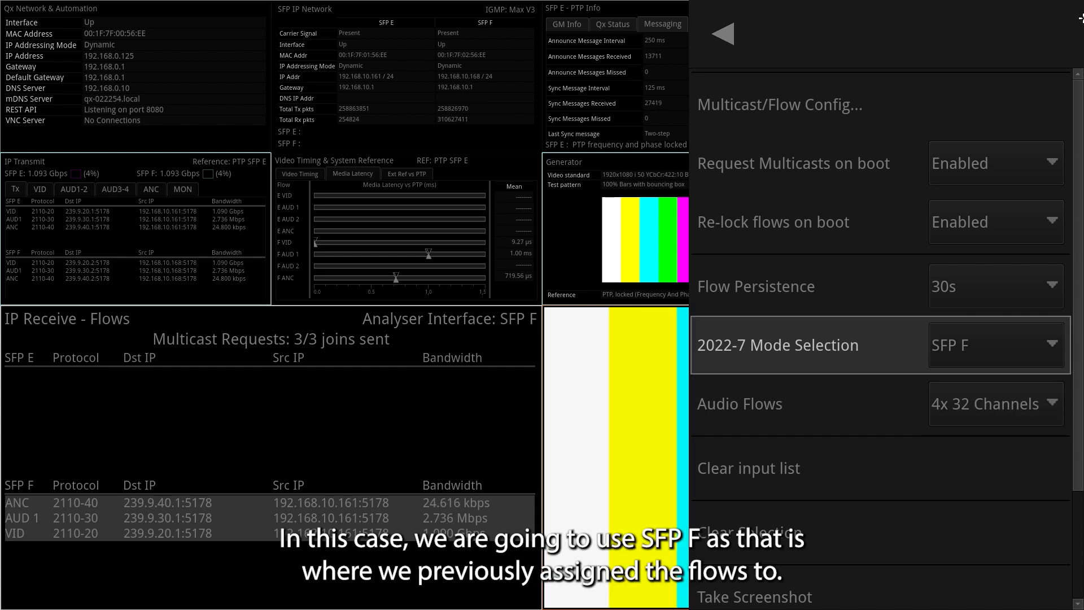